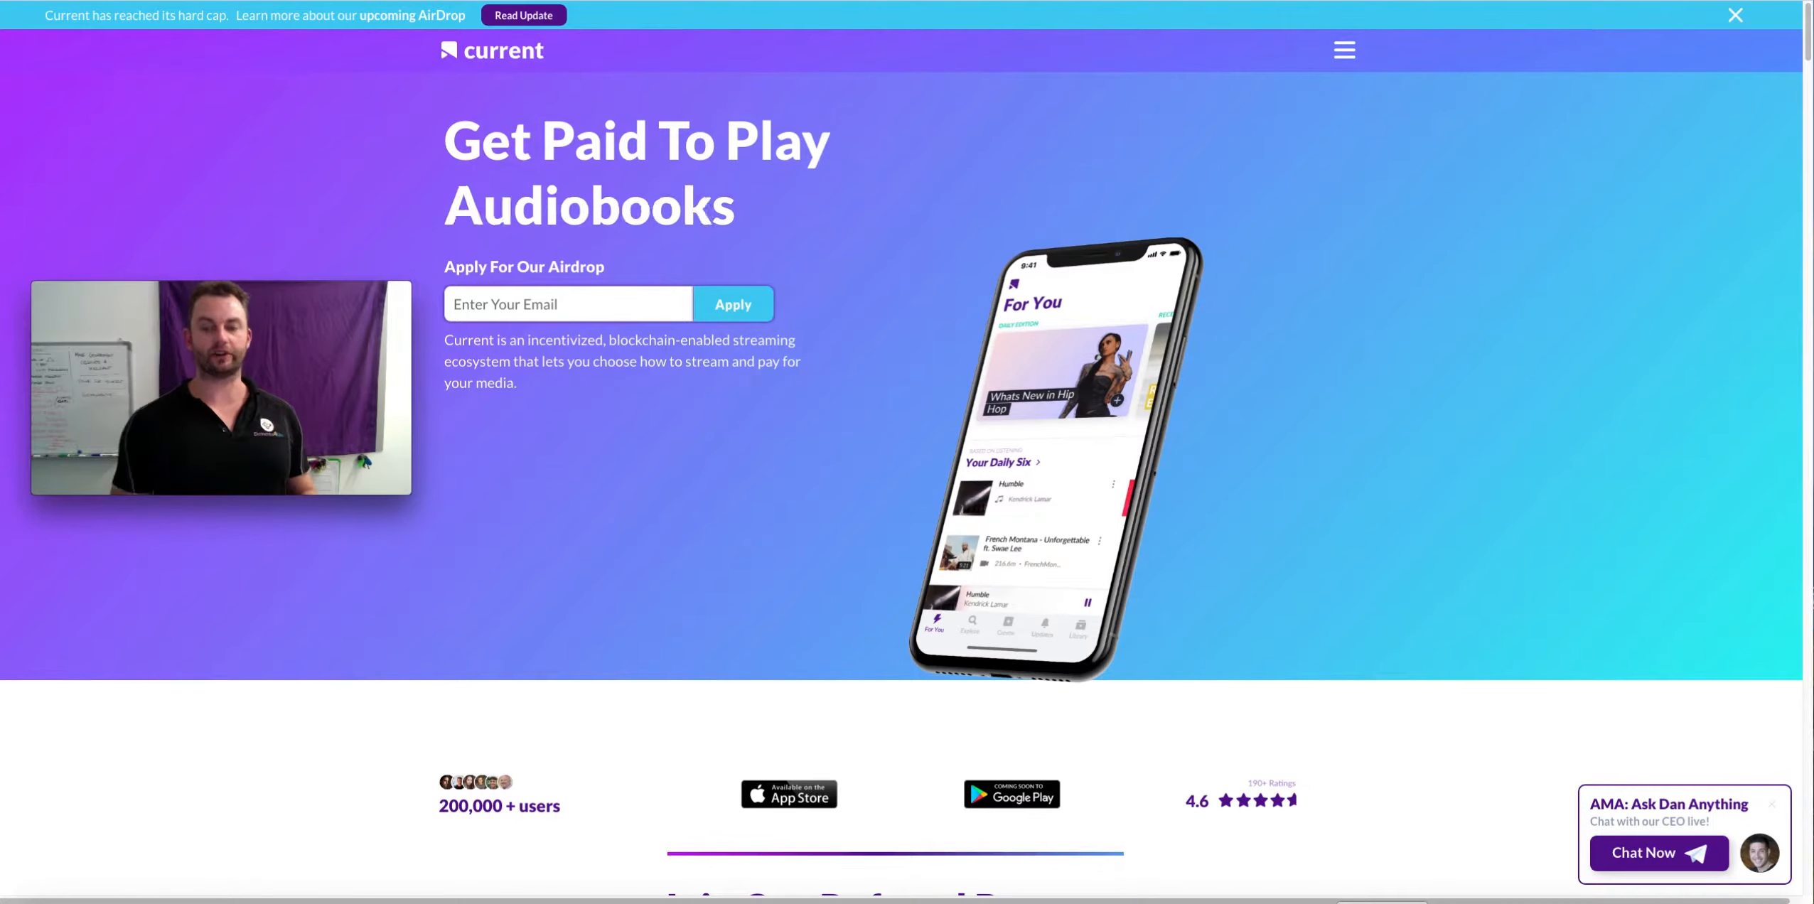
Scroll to the 'What is Current?' explainer video on the homepage and start it playing.
scroll("down", 3)
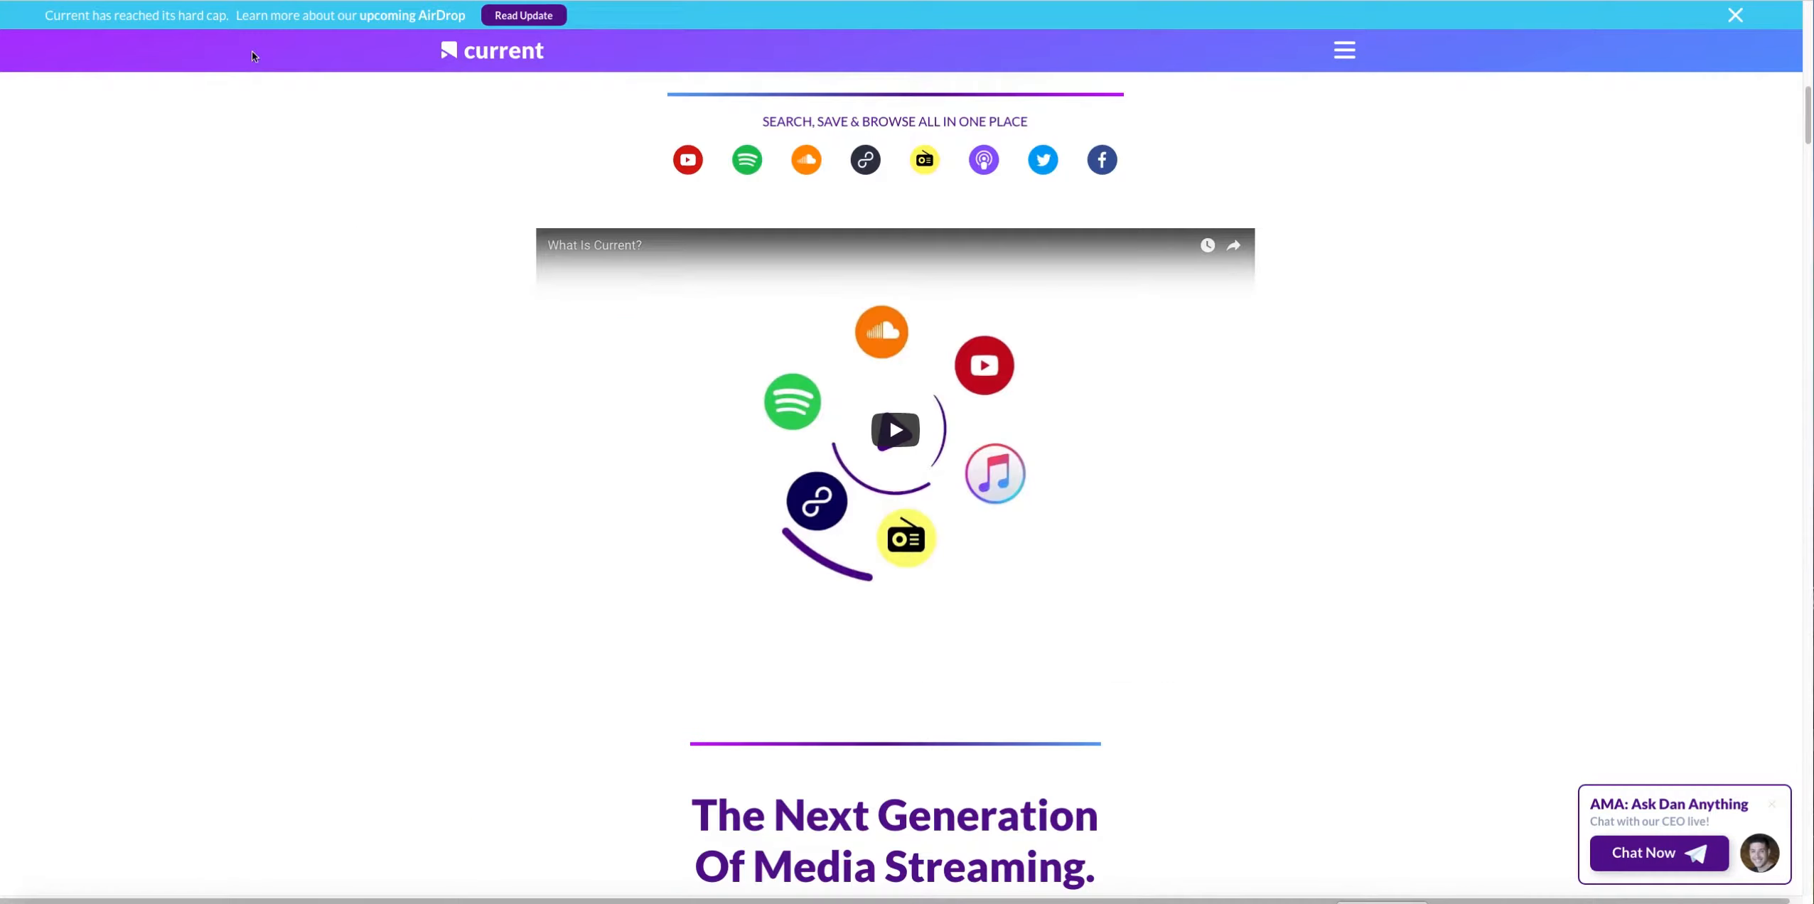
mouse_move(895, 431)
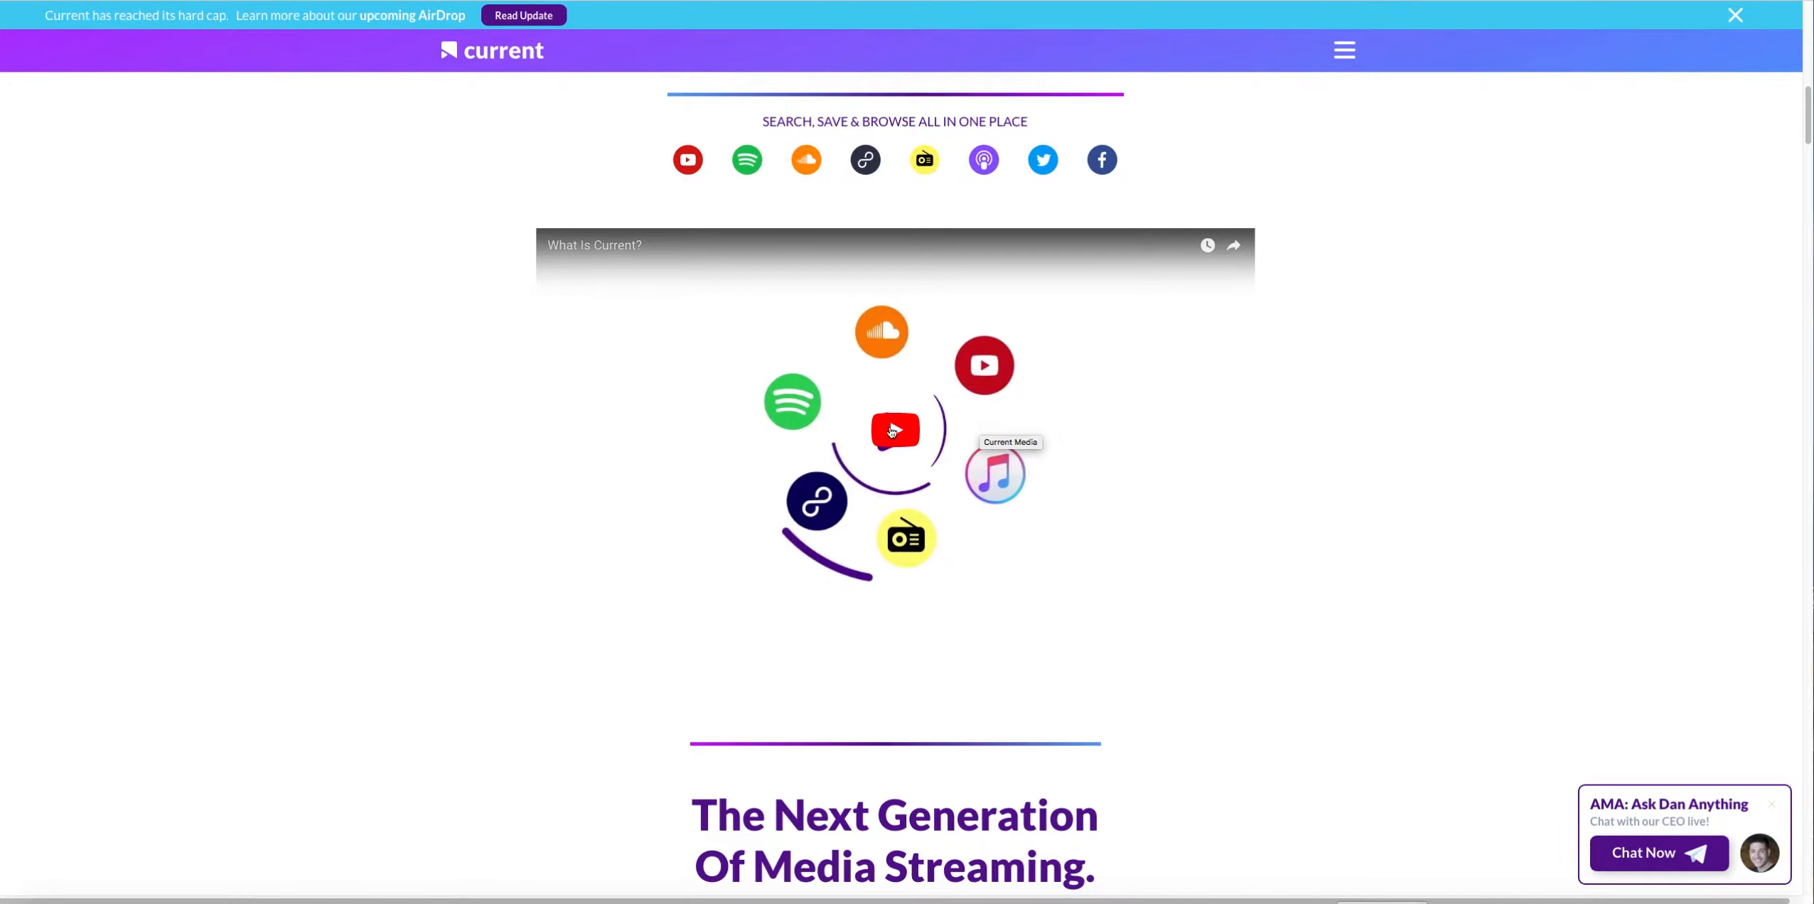
left_click(894, 431)
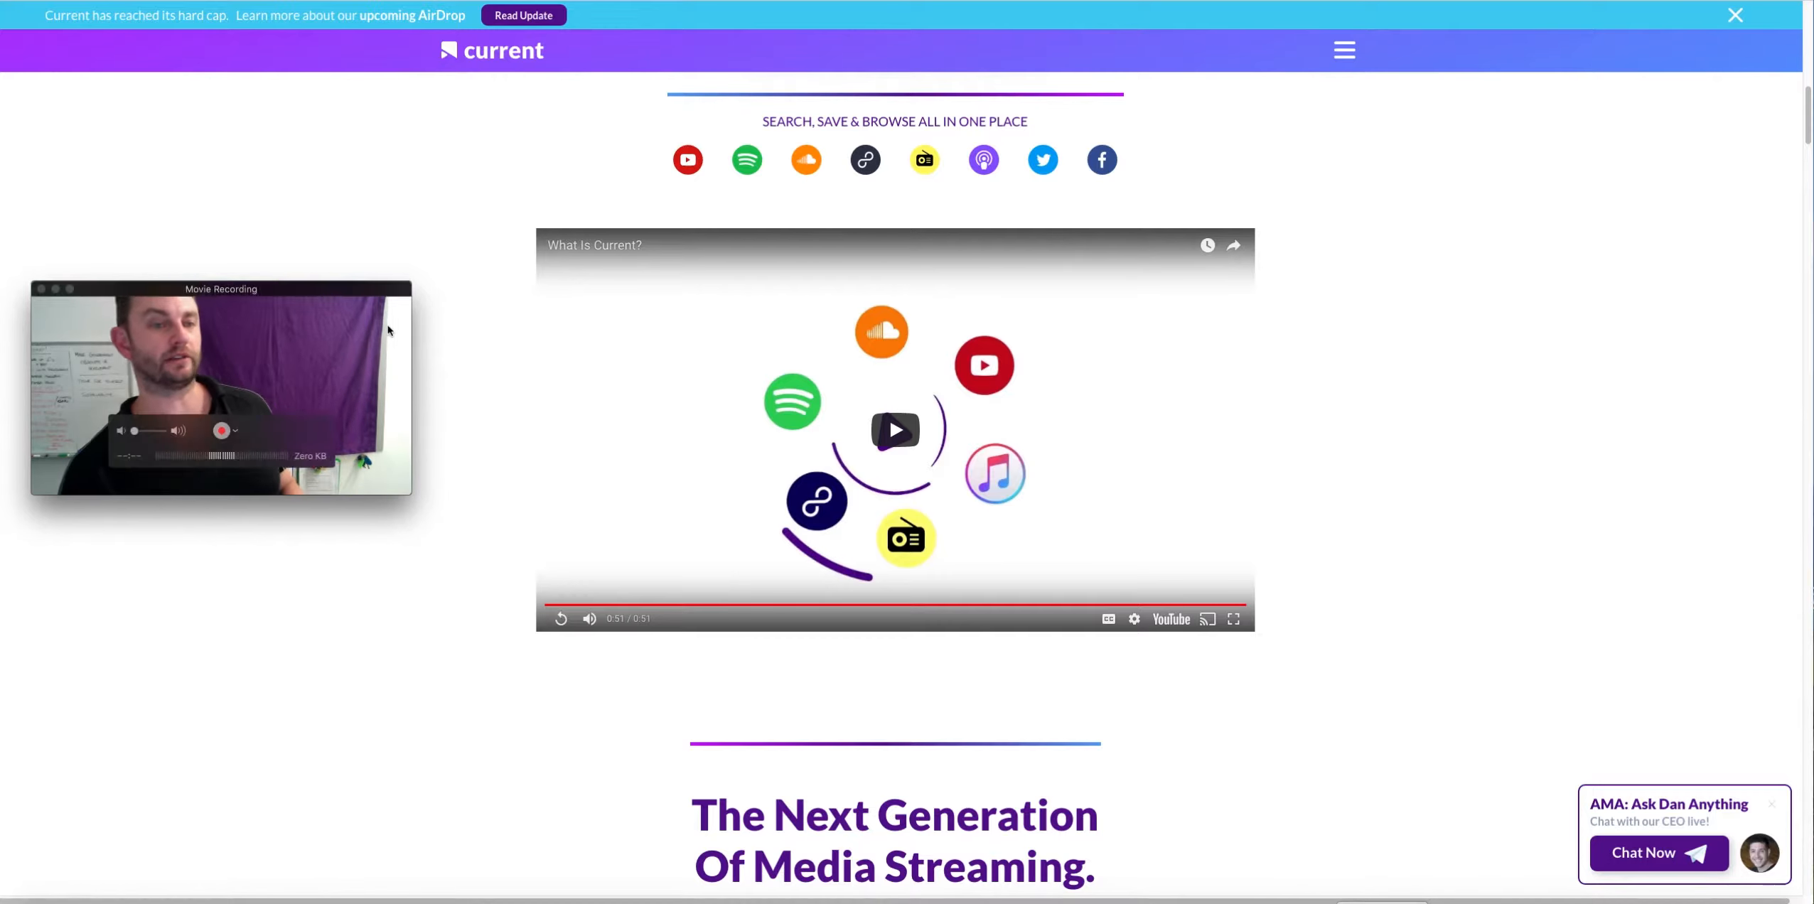
Scroll past the video through the Next Generation of Media Streaming and Just Press Play sections.
scroll("down", 3)
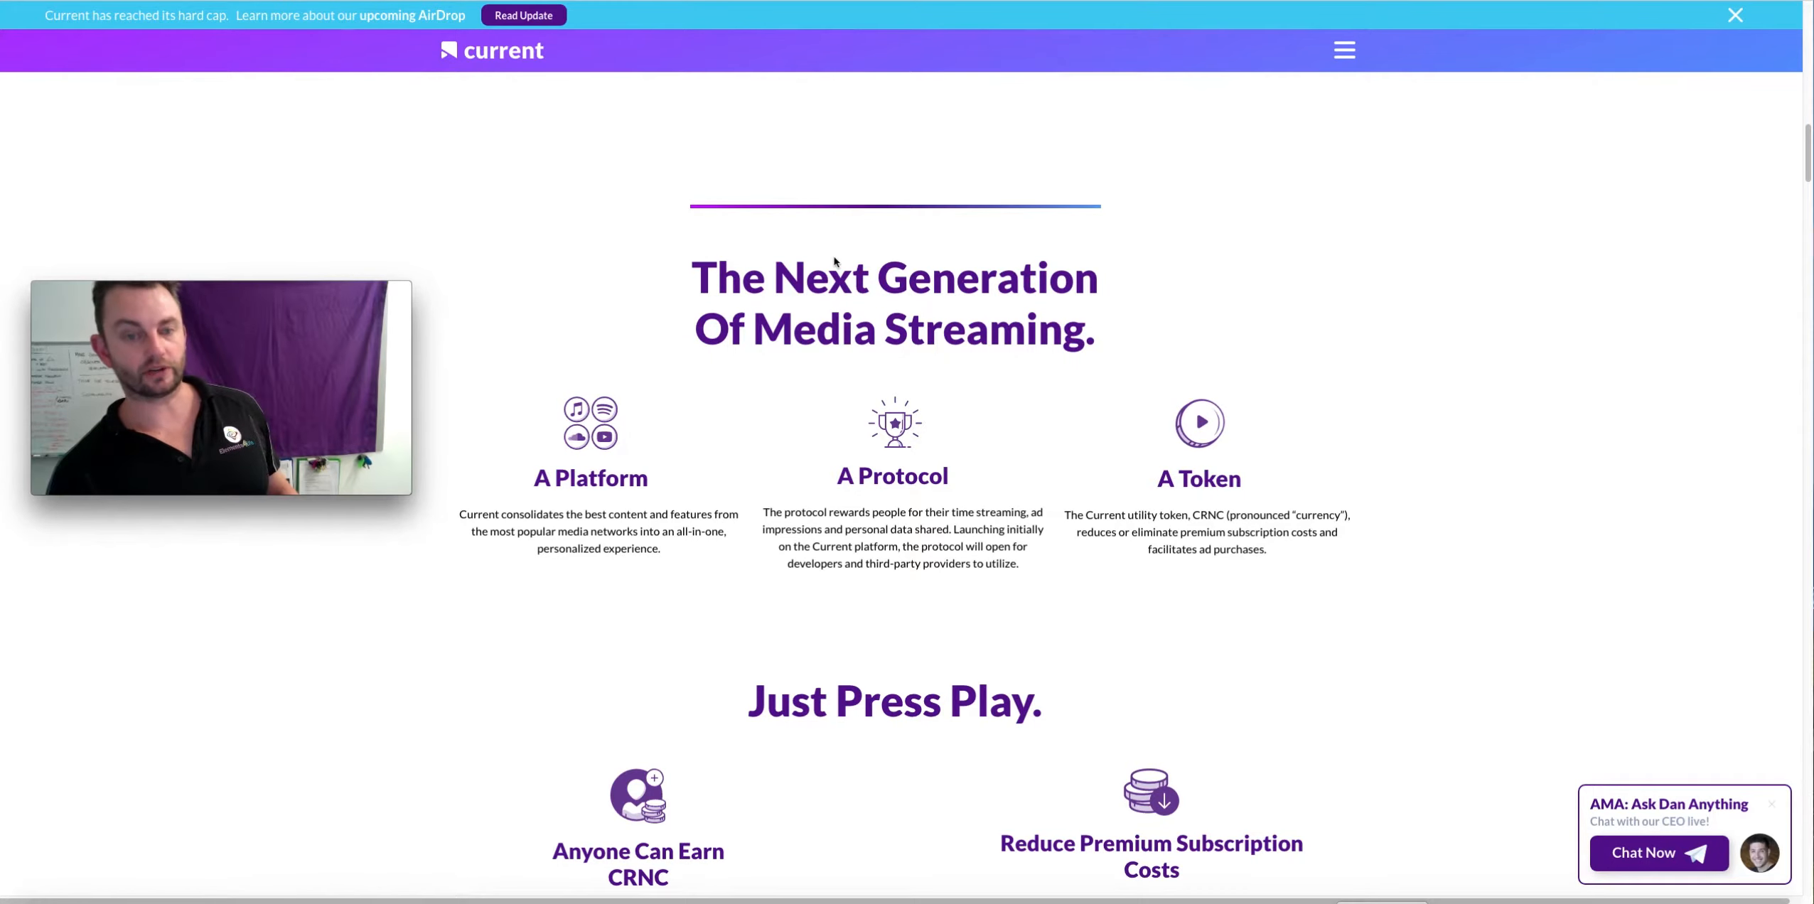
scroll("down", 3)
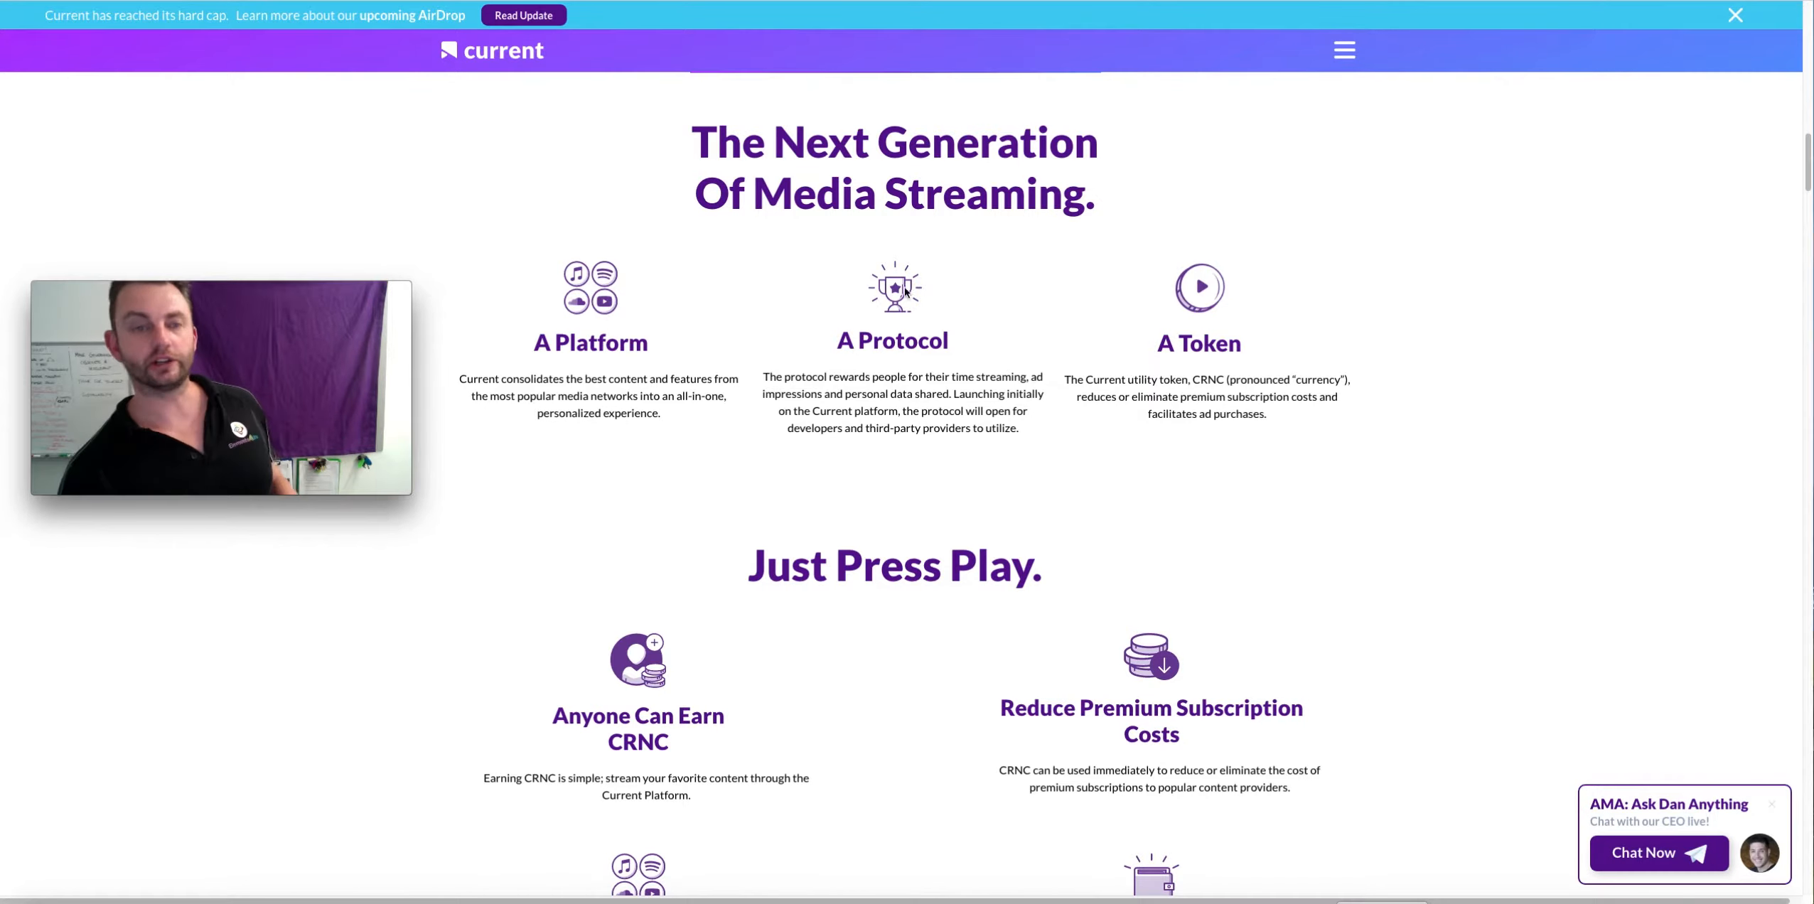
scroll("down", 3)
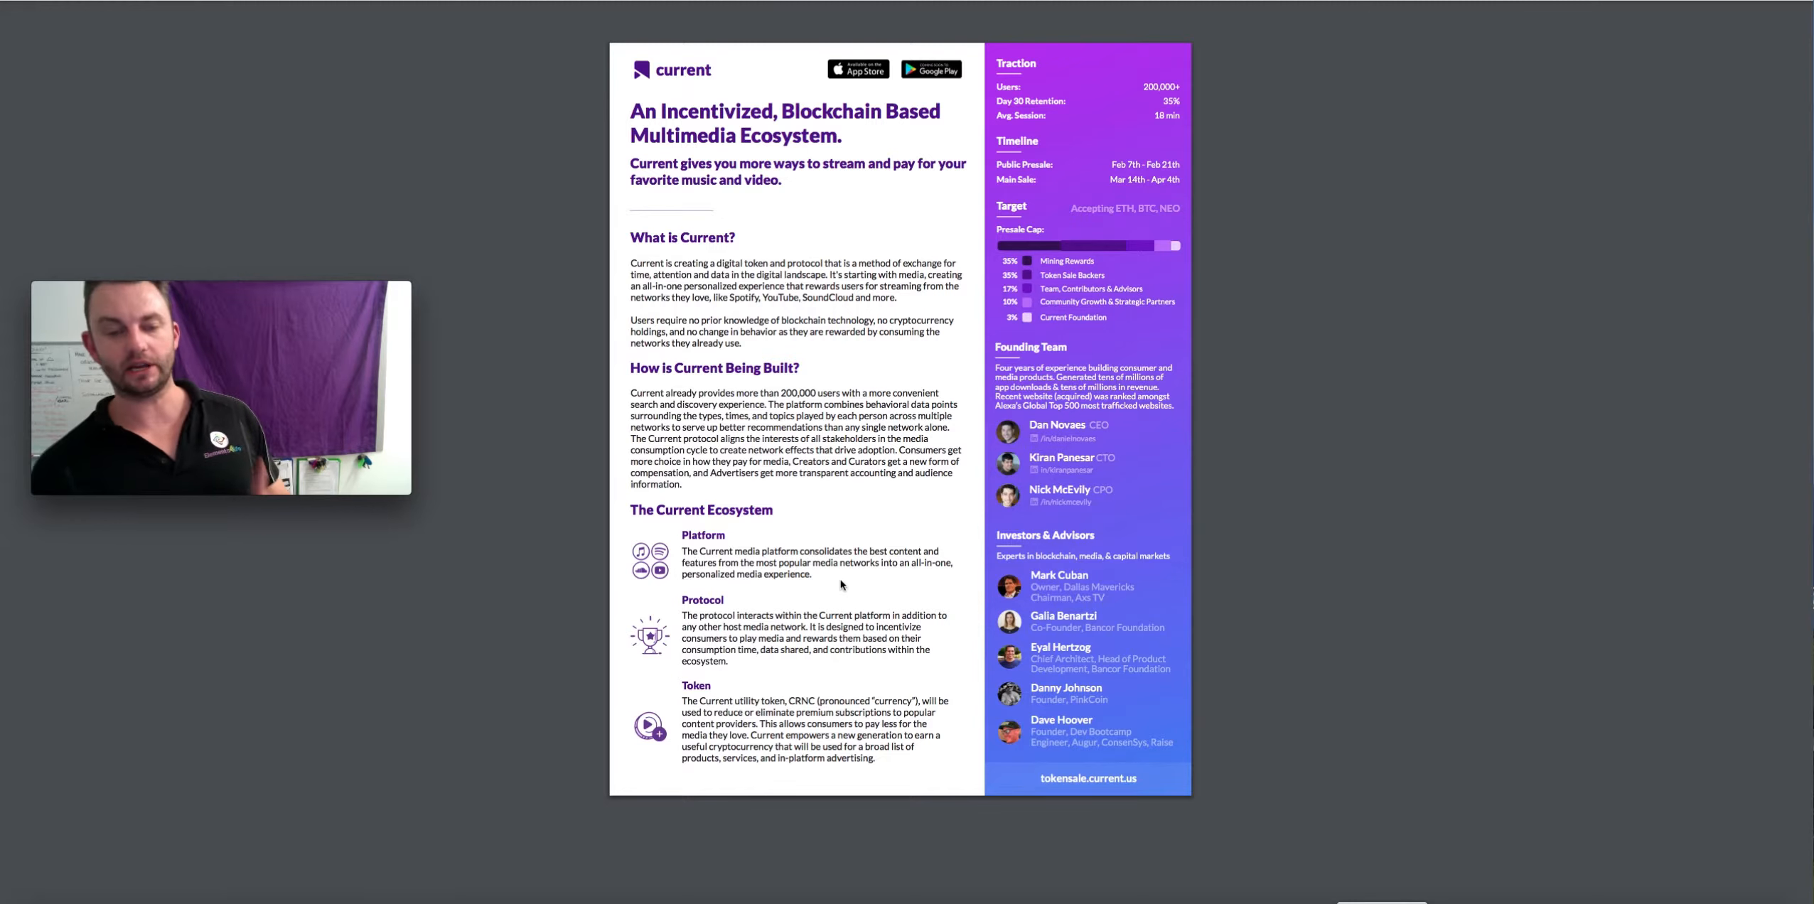
mouse_move(786, 283)
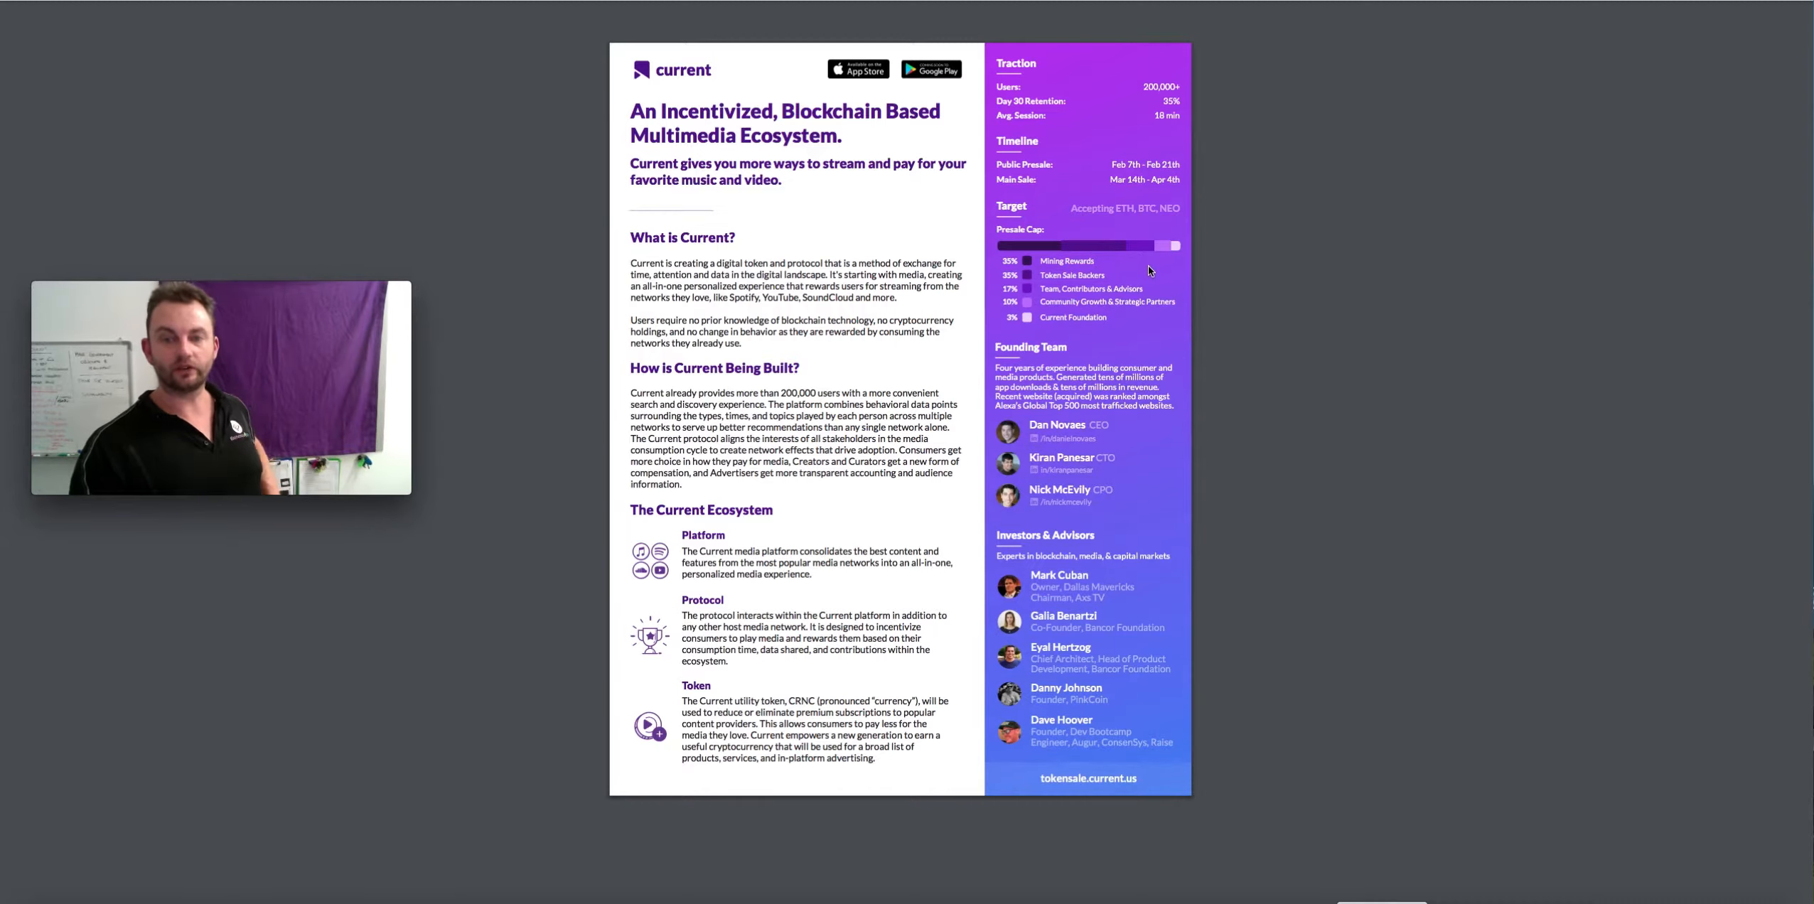
mouse_move(1155, 331)
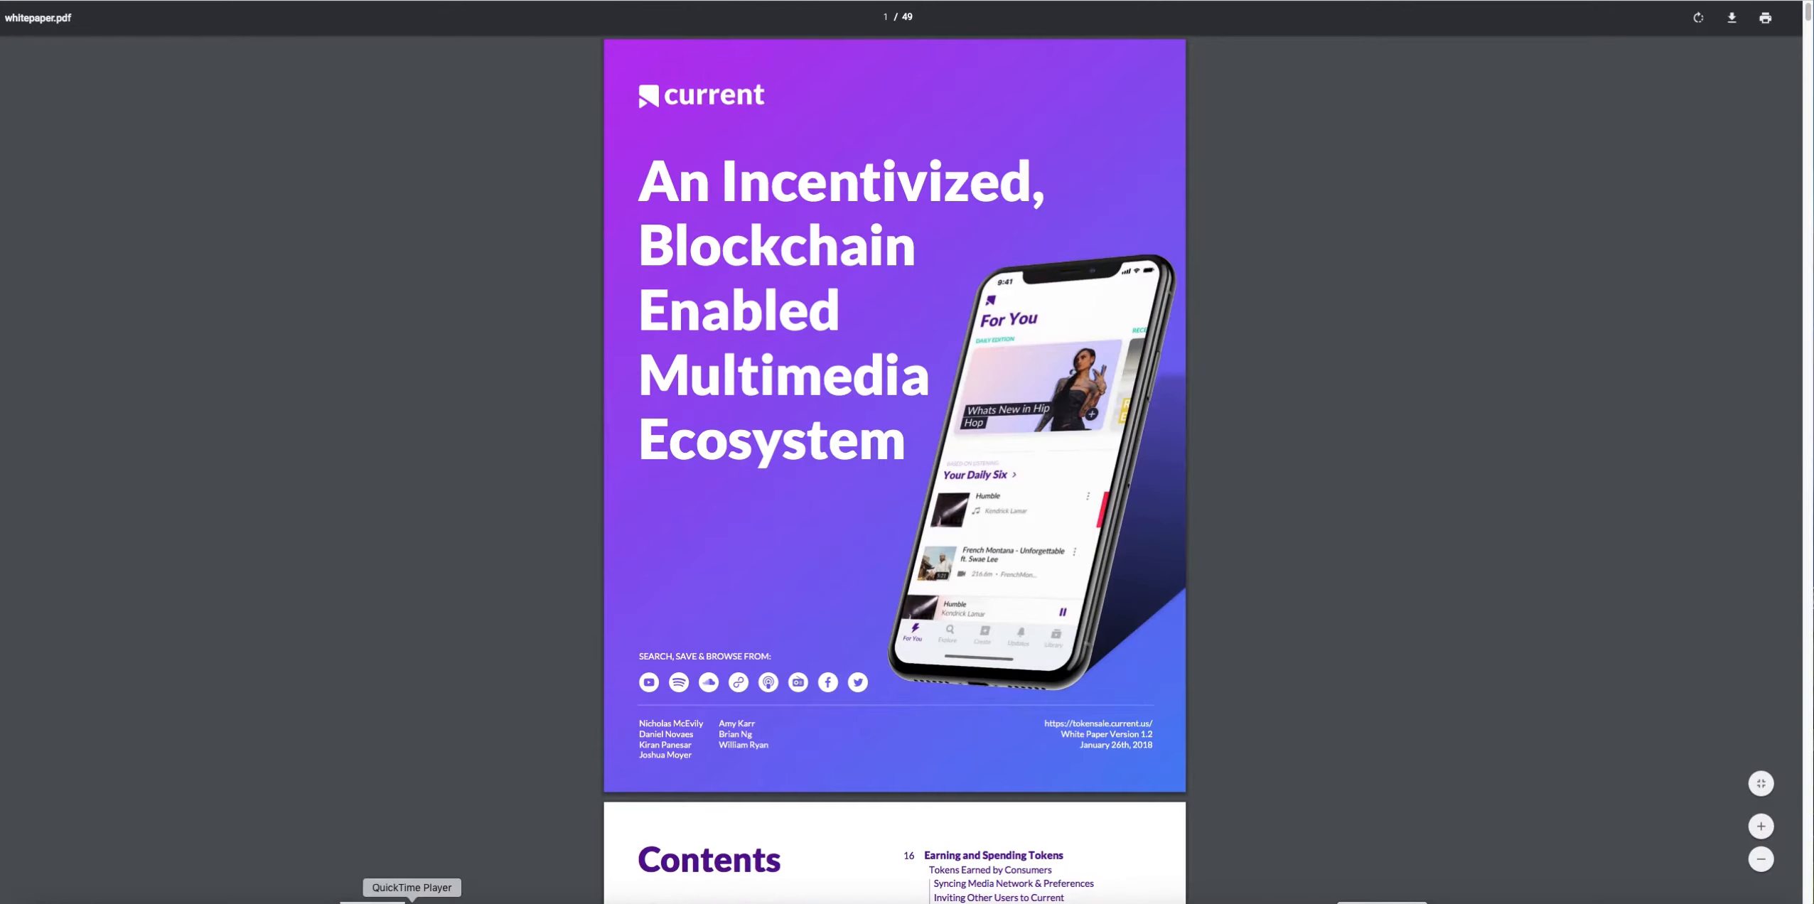
Scroll the whitepaper to page 12, Token and Protocol Dynamics with its stakeholder list.
scroll("down", 3)
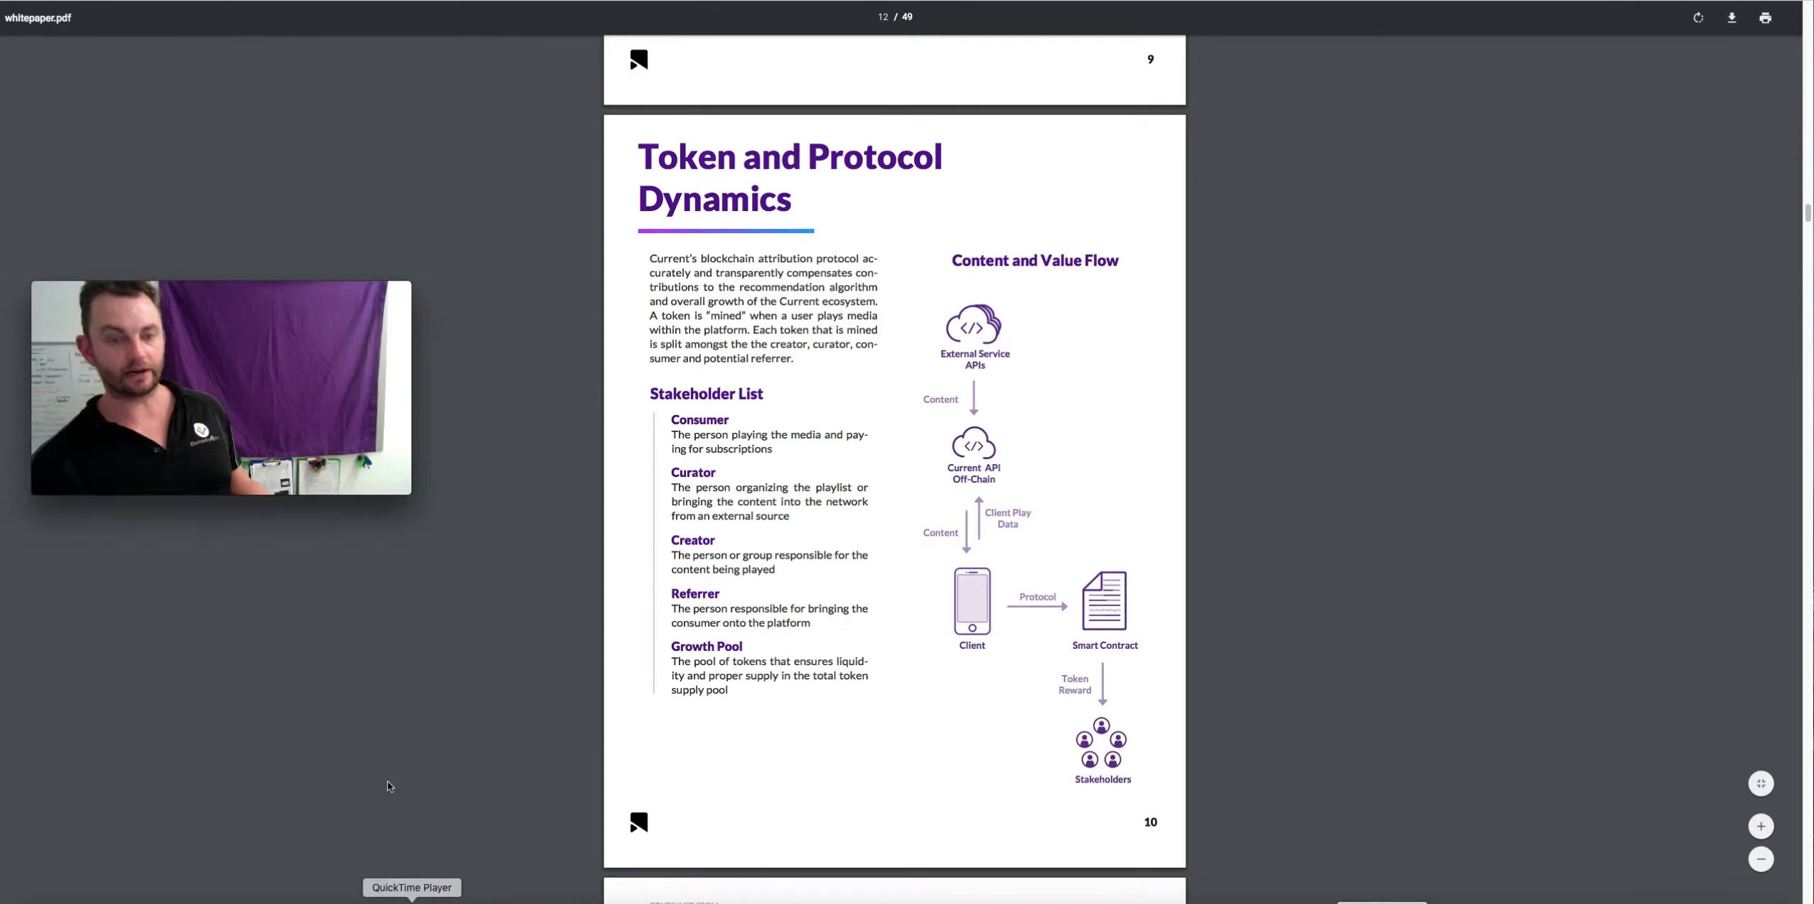
mouse_move(412, 757)
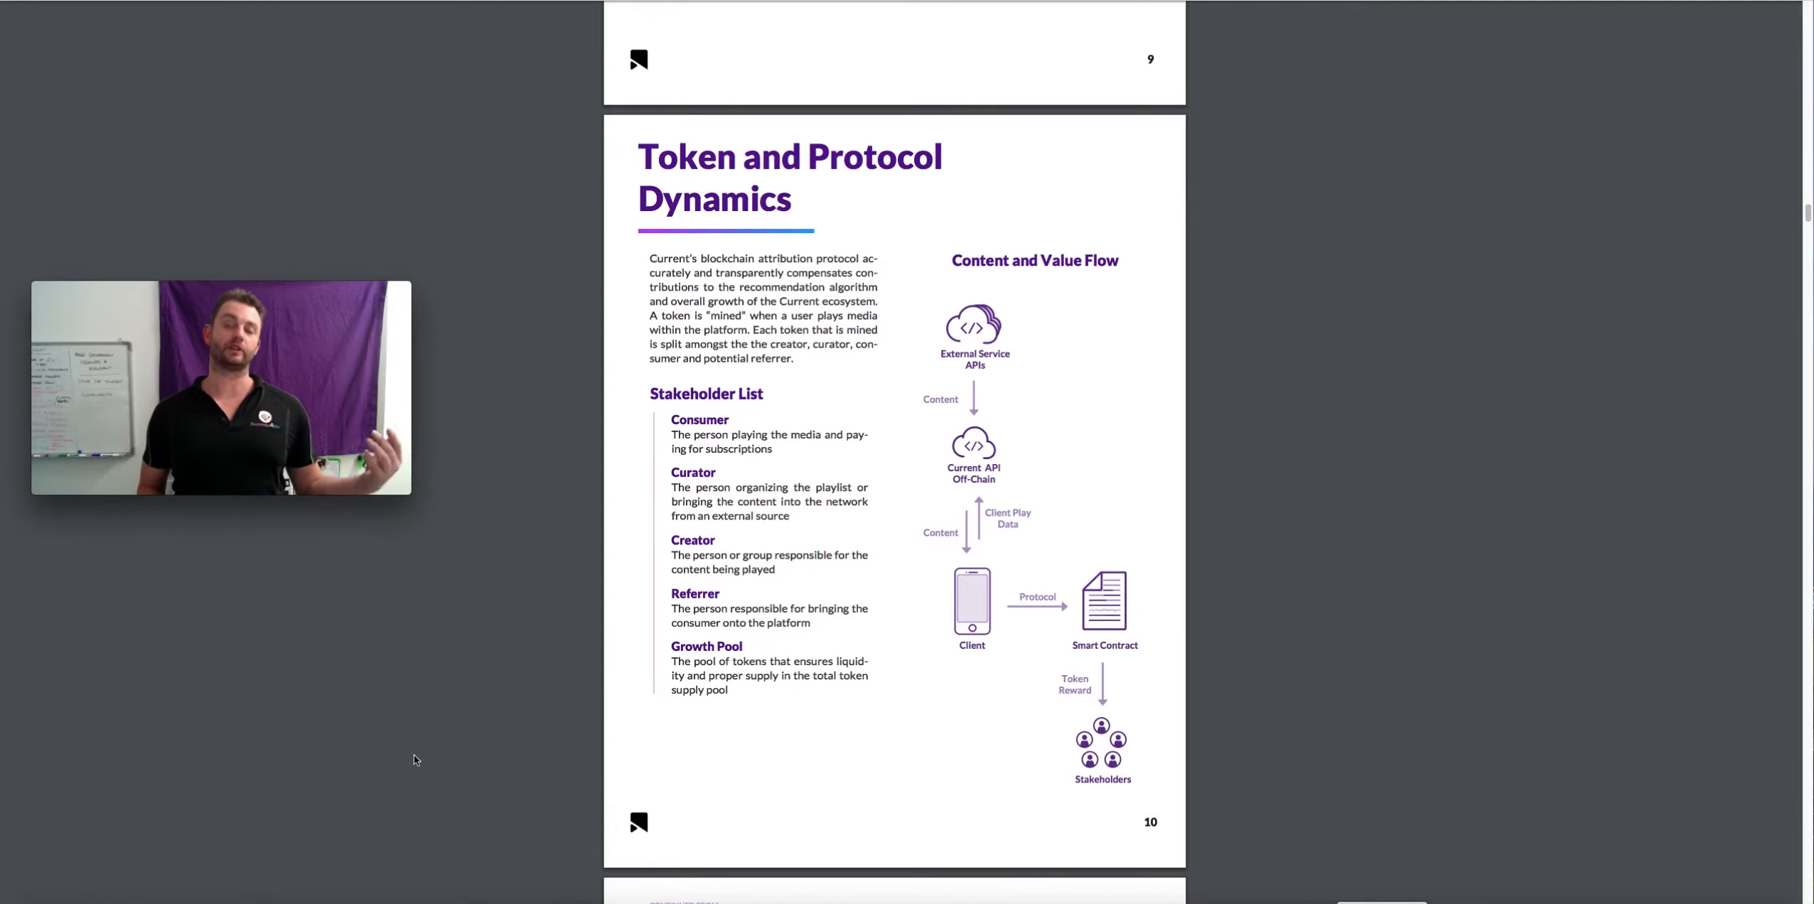
Scroll the deck to the Our Advantage comparison slide and on to Unit Economics.
scroll("down", 3)
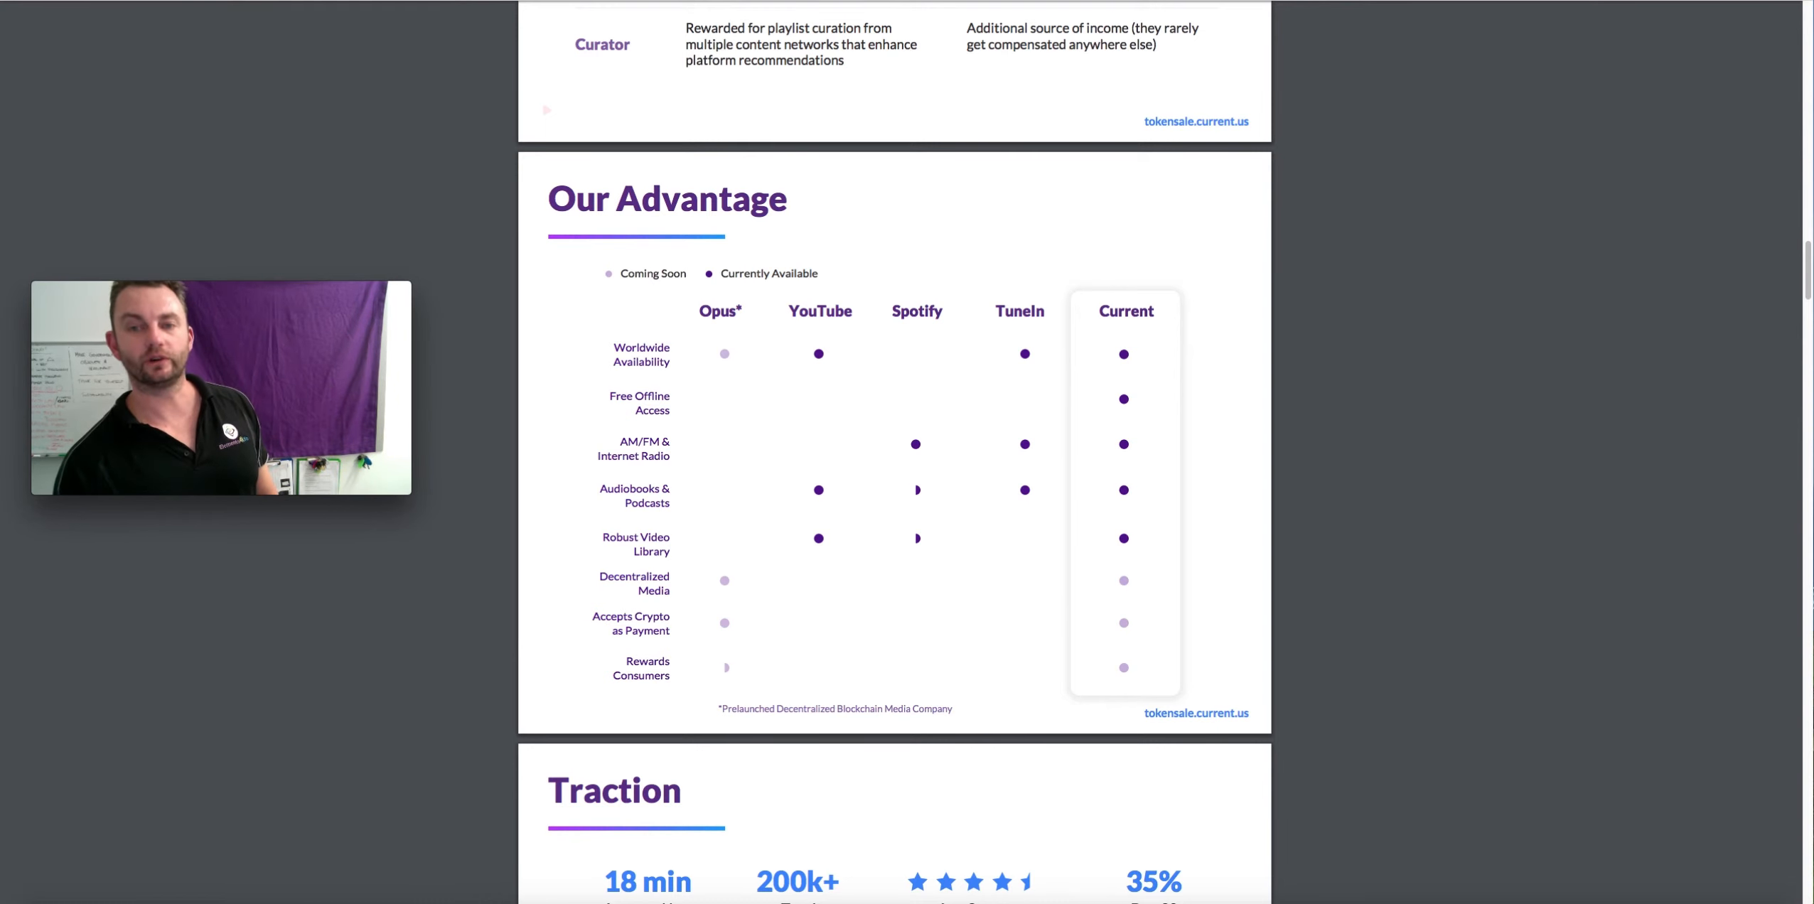
scroll("down", 3)
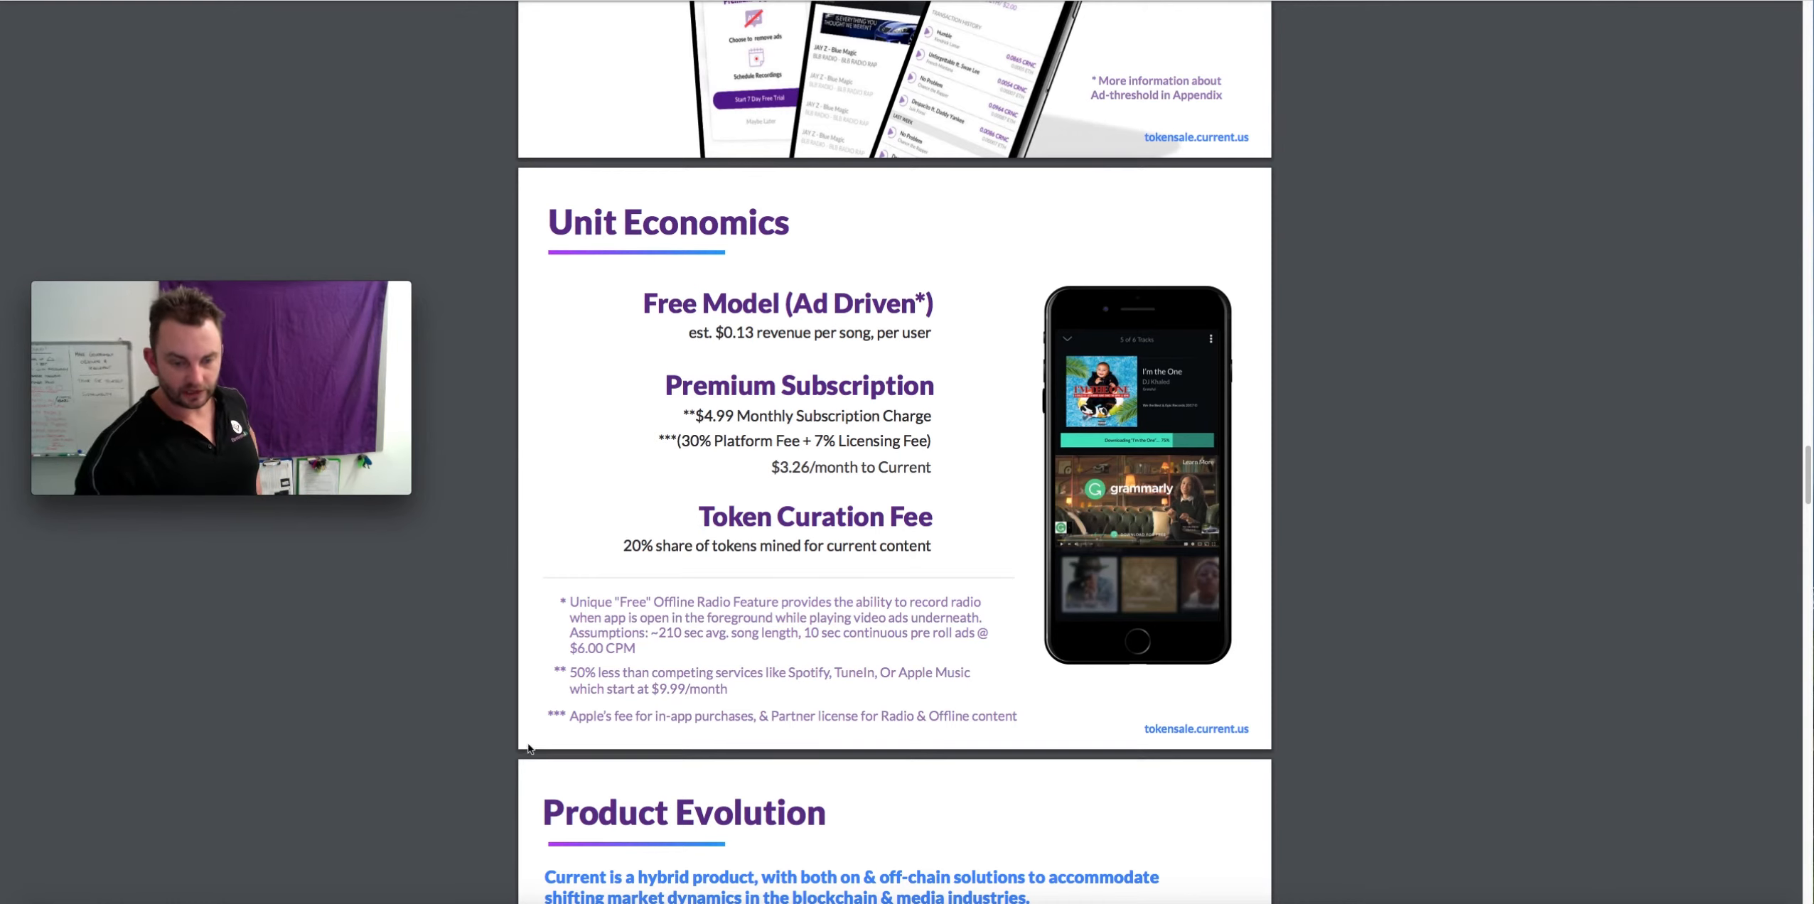
mouse_move(600, 747)
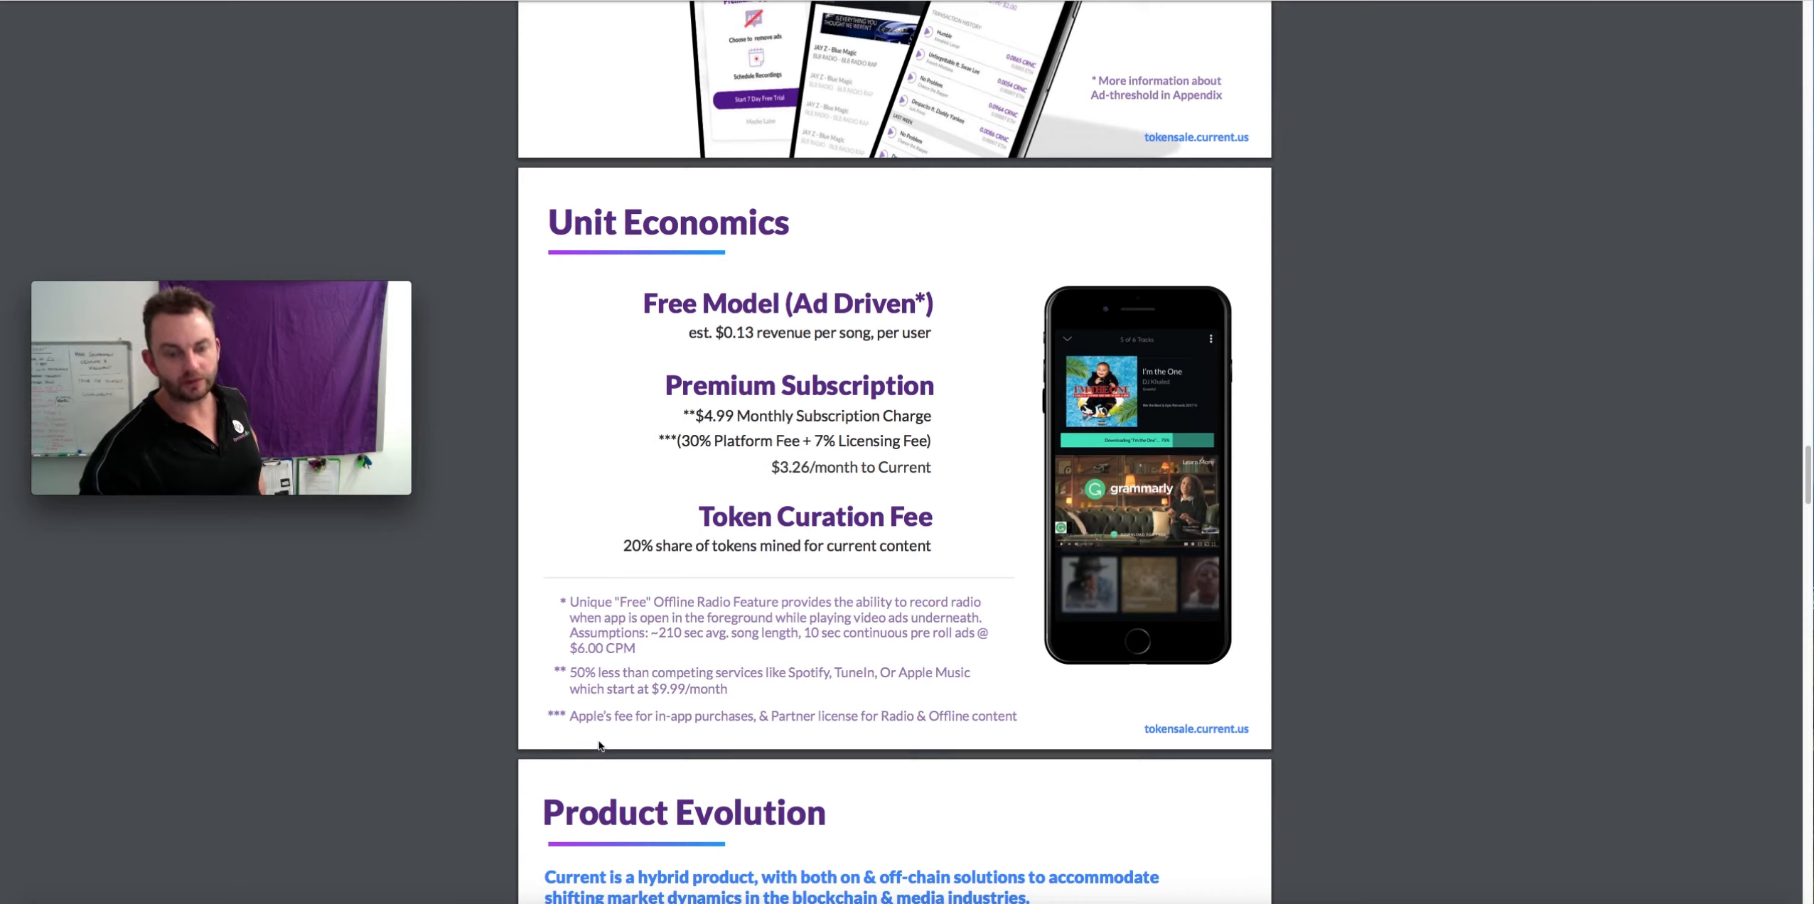